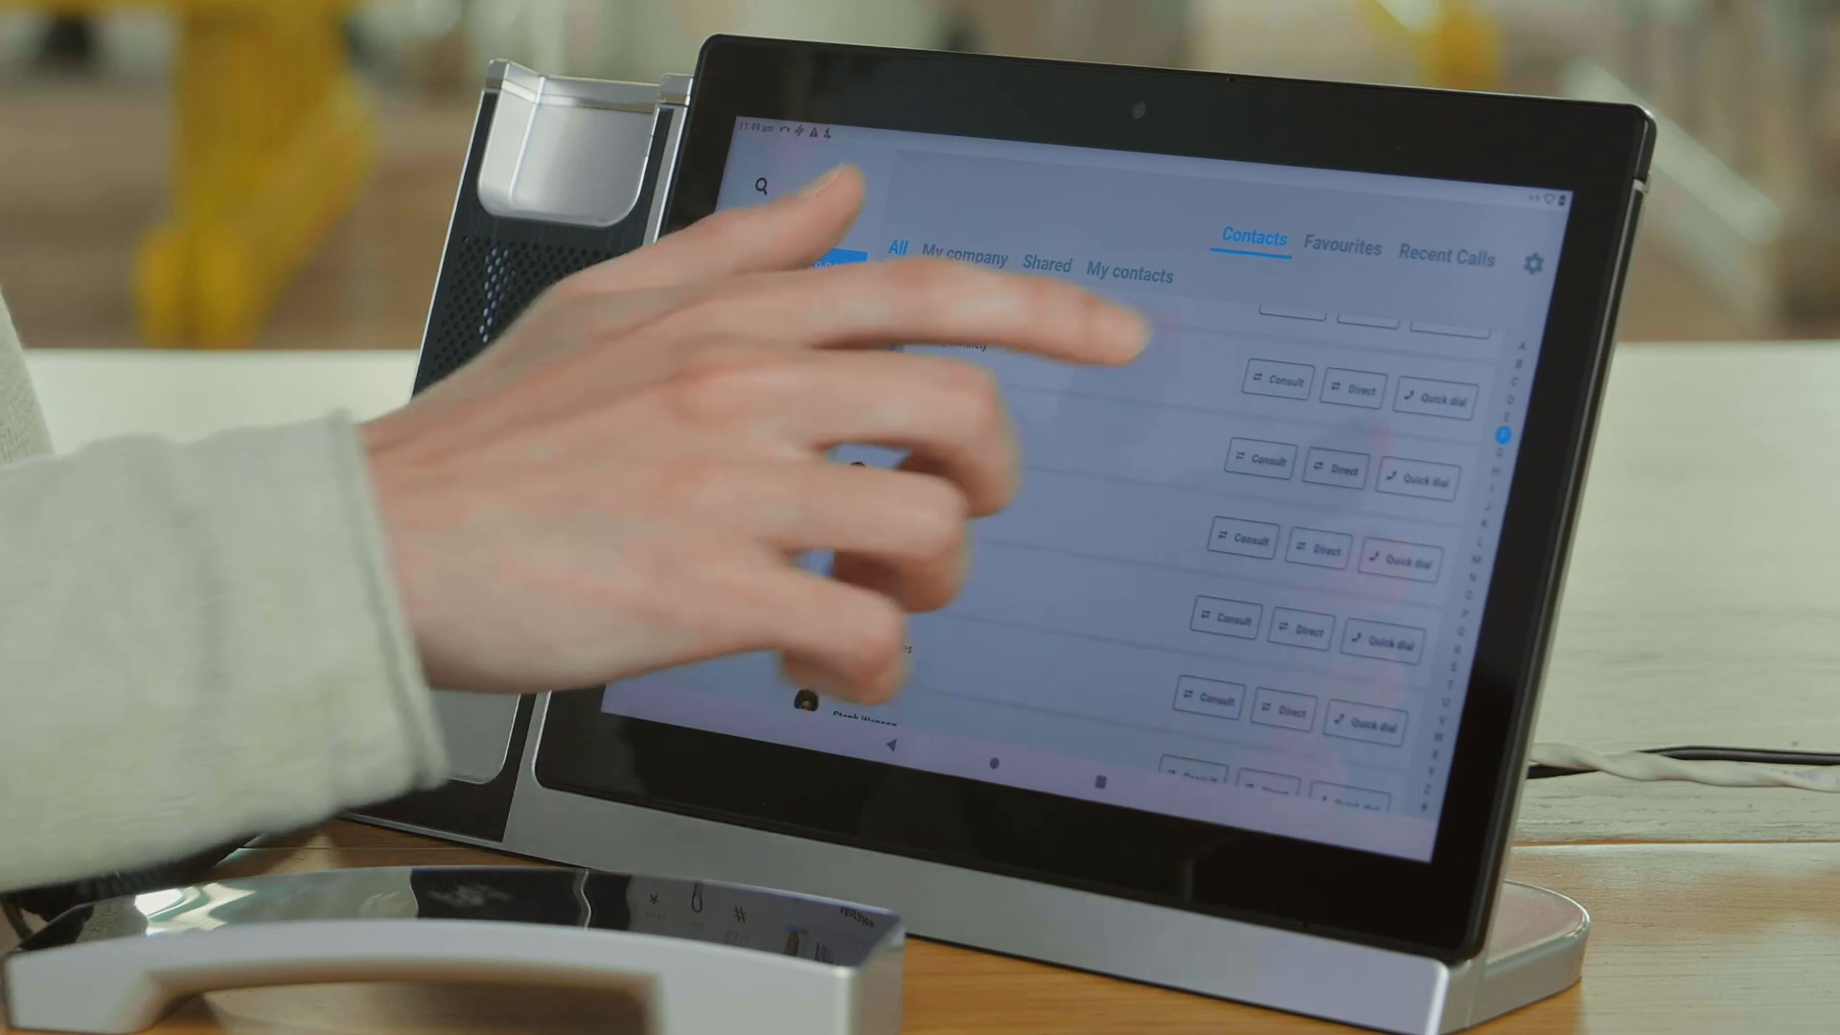
{"action": "left_click", "coordinate": [962, 358]}
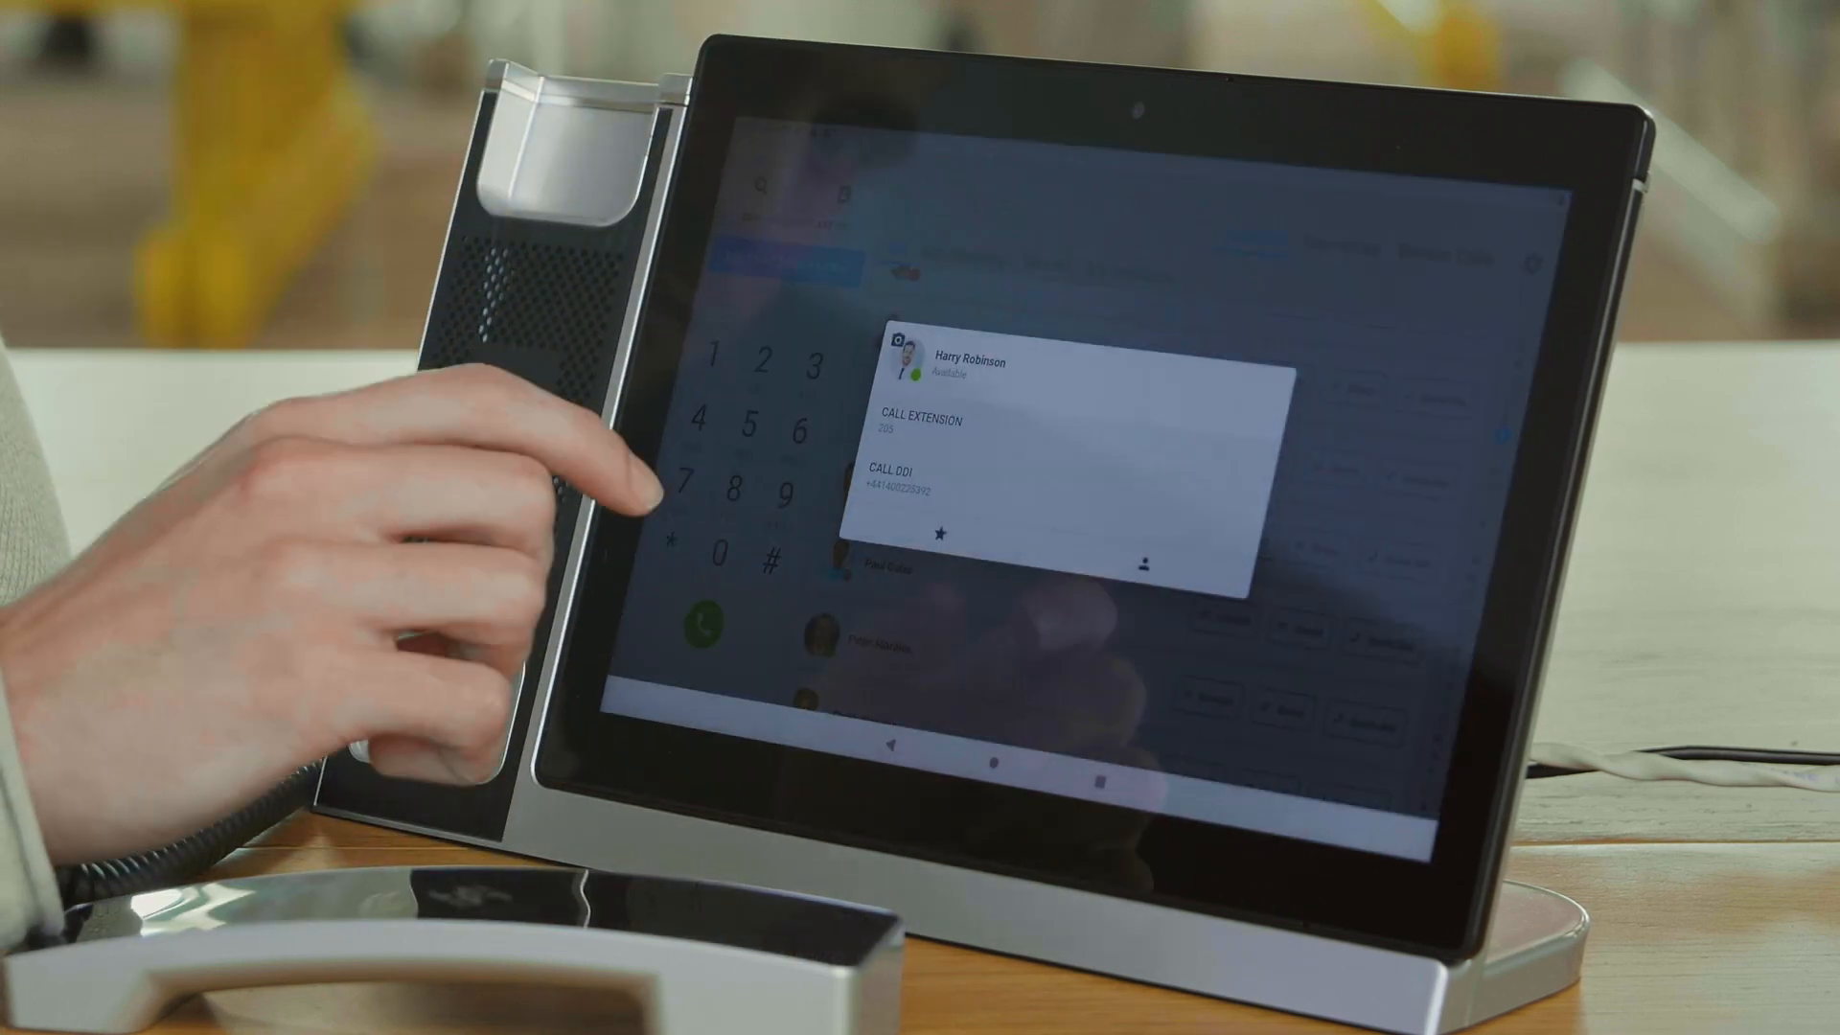